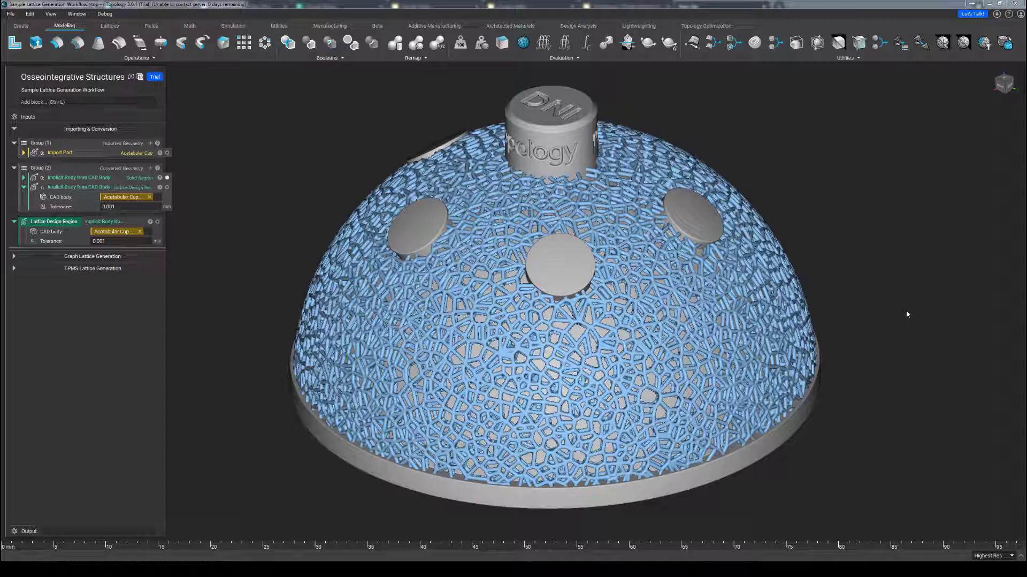
Expand the Graph Lattice Generation group to reveal its four thickened lattice blocks
click(14, 255)
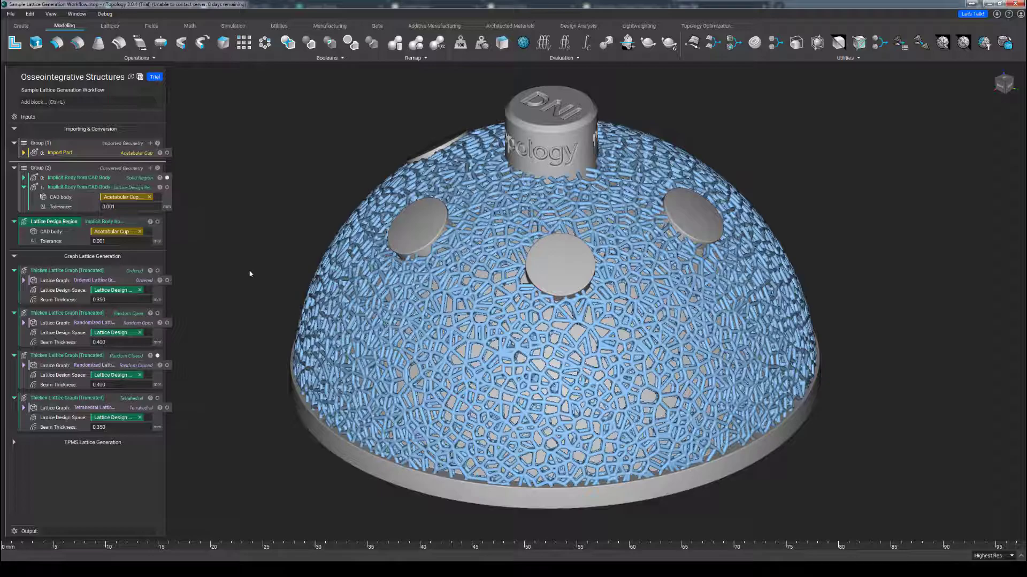
mouse_move(138, 157)
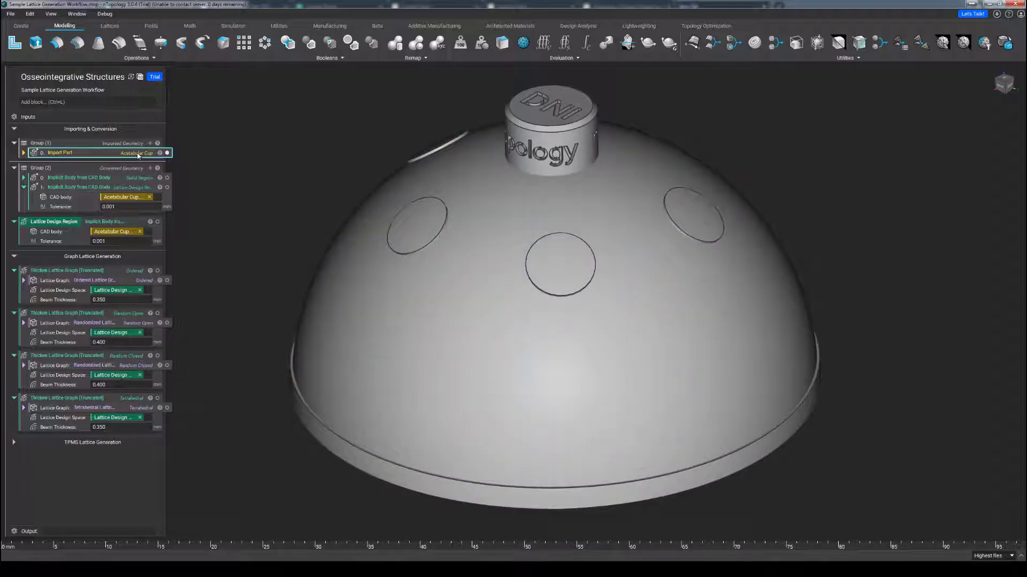
mouse_move(167, 153)
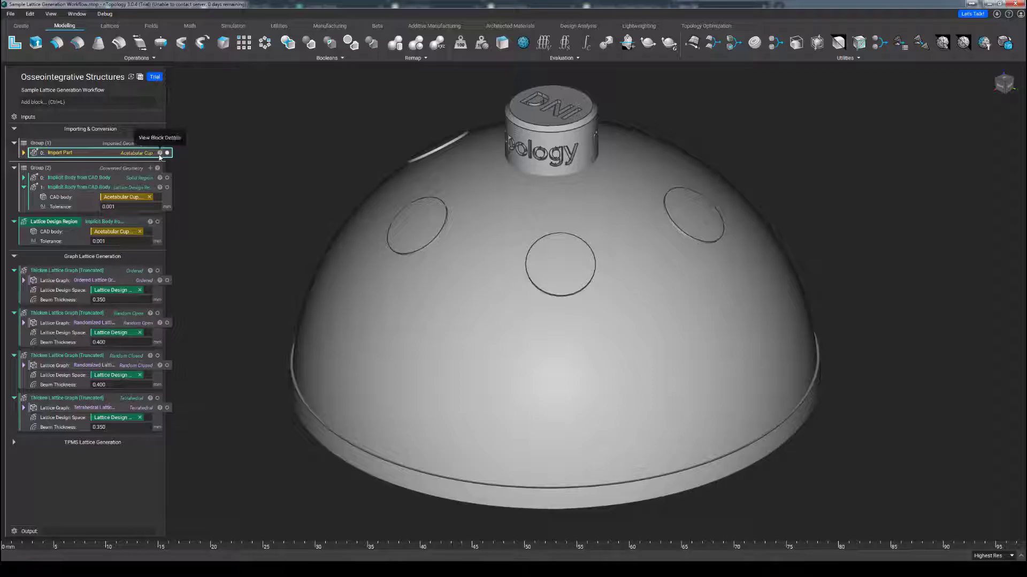
click(167, 152)
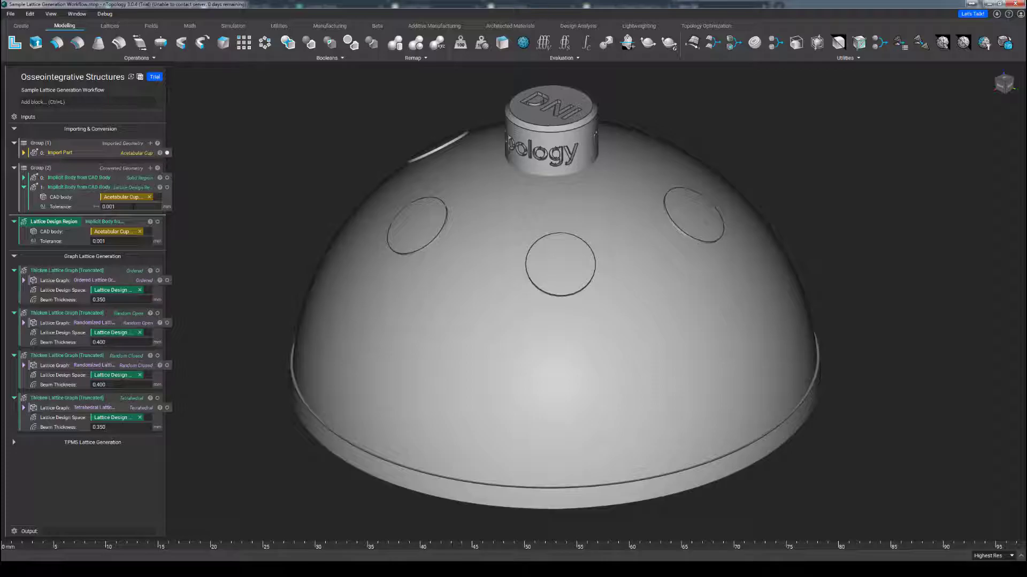
triple_click(130, 205)
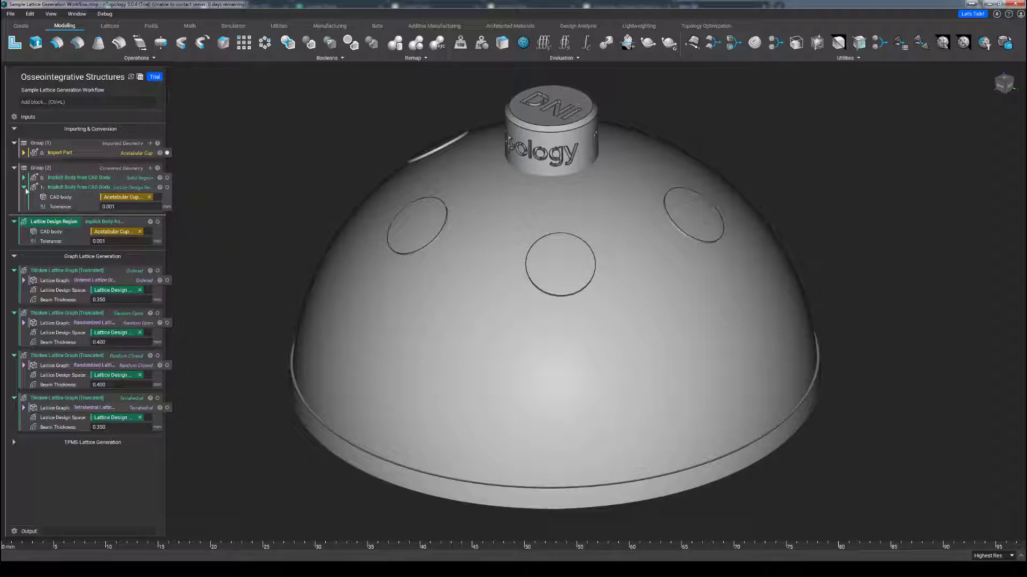
Collapse the Implicit Body from CAD Body block, hiding its CAD body and tolerance inputs
click(23, 187)
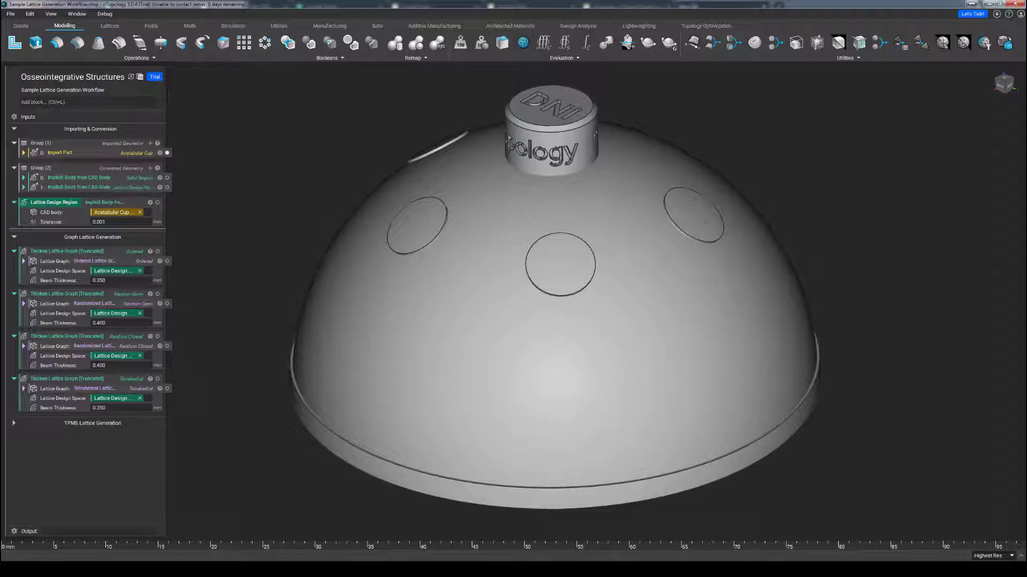
mouse_move(197, 316)
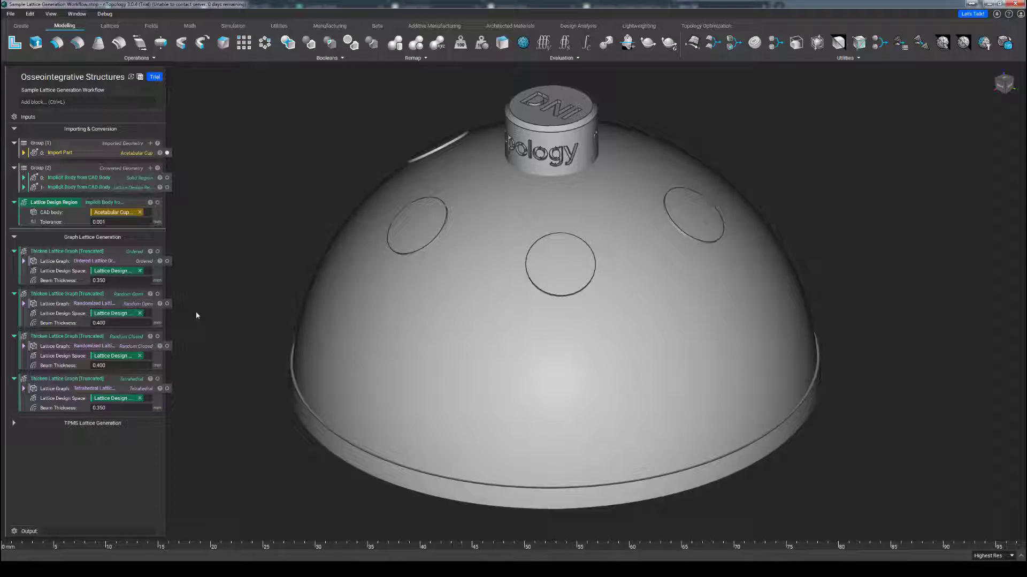
mouse_move(122, 298)
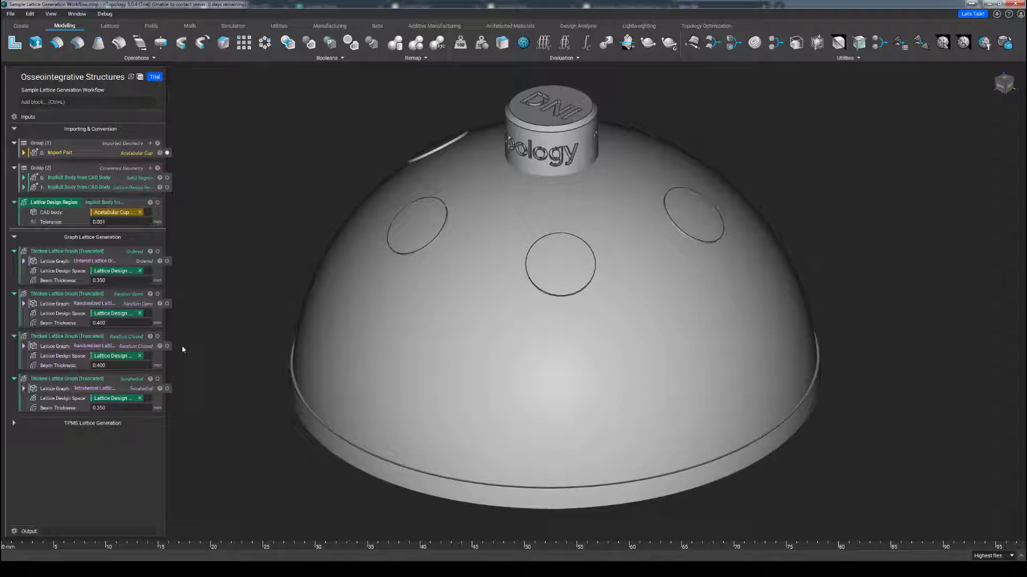
mouse_move(169, 342)
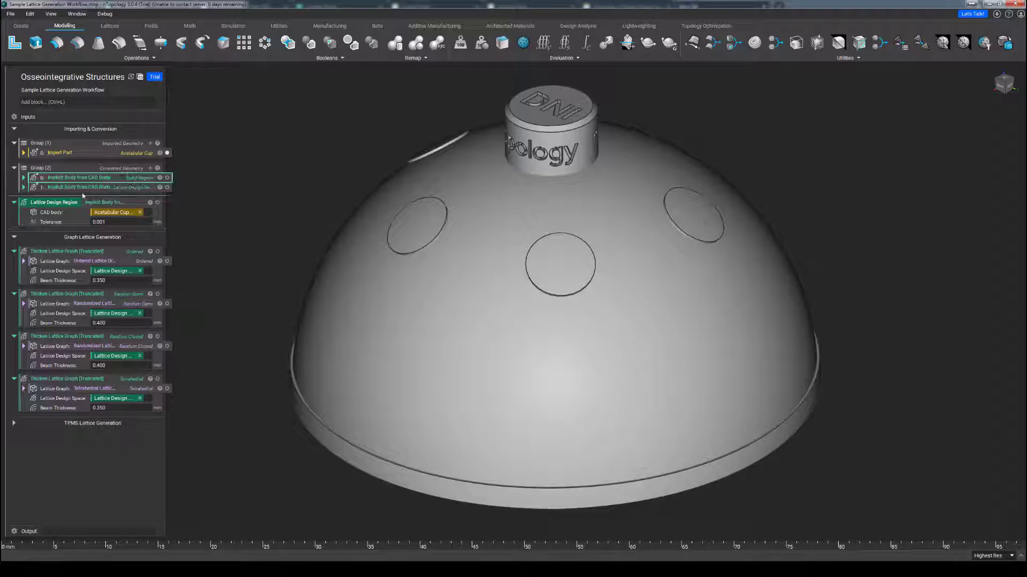
Collapse the Lattice Design Region block and show the ordered thickened lattice instead of the solid cup
click(14, 203)
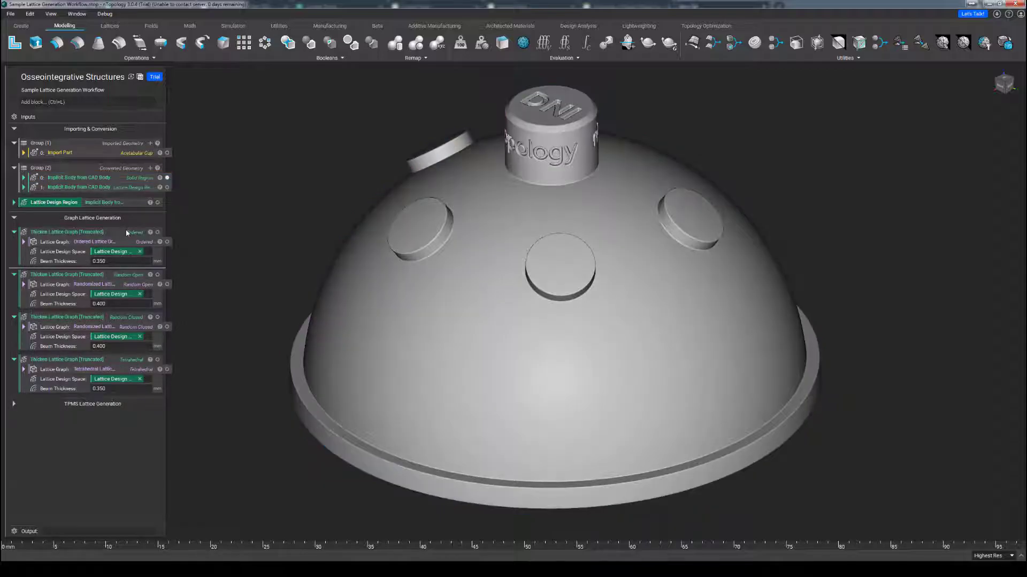
click(158, 232)
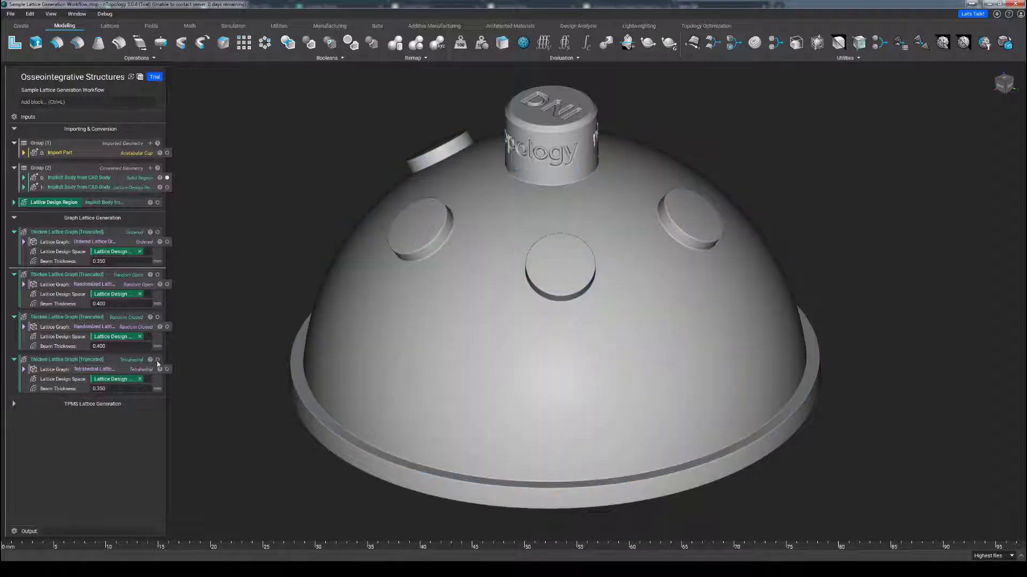
click(157, 360)
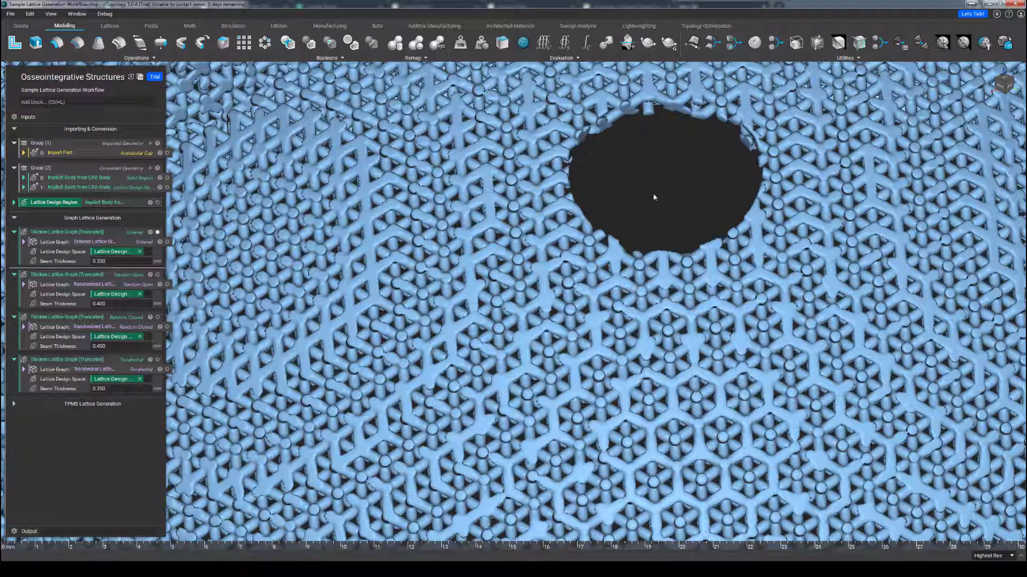
click(65, 231)
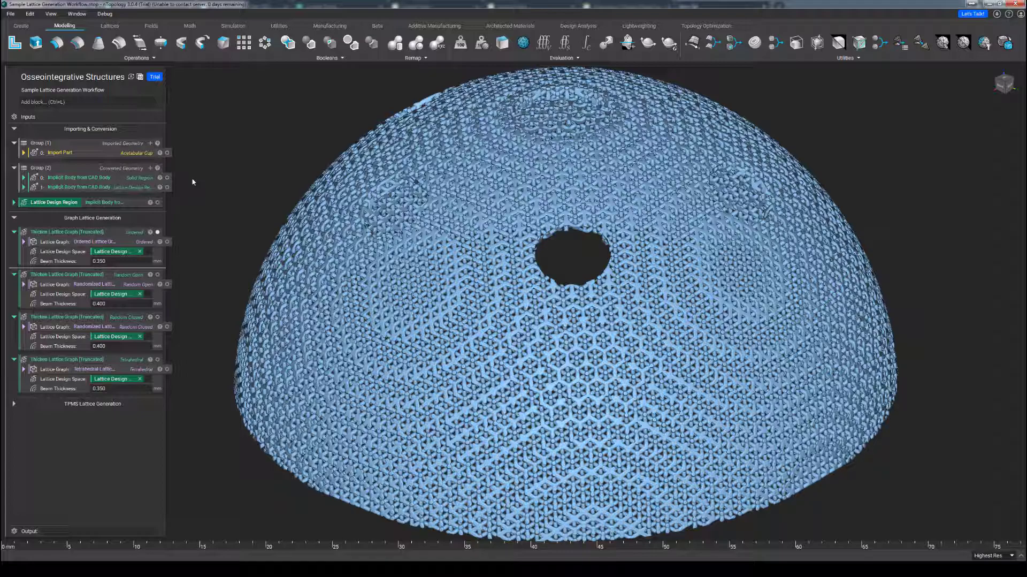
click(66, 231)
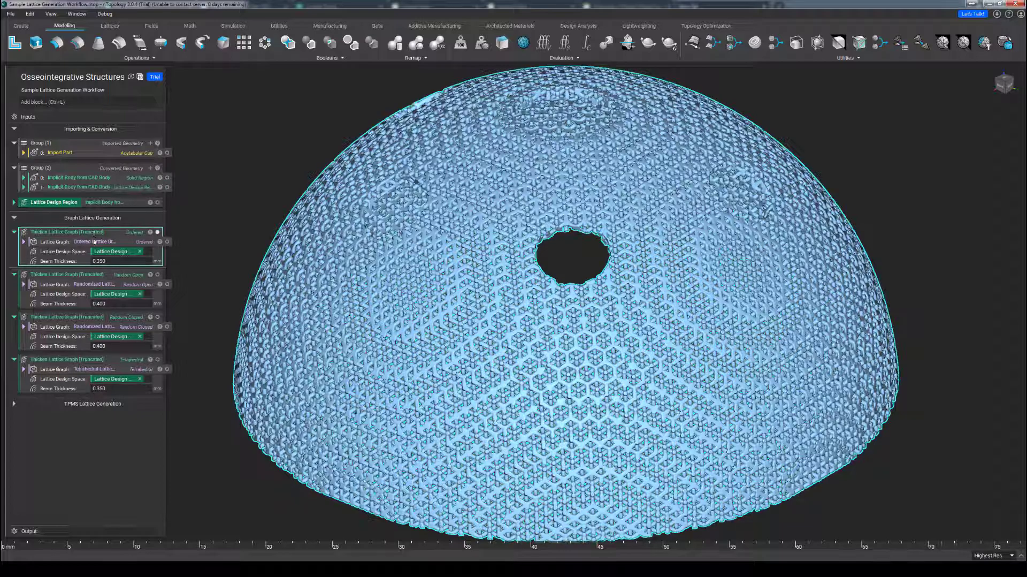
Hide the graph lattice, expand TPMS Lattice Generation and display the walled gyroid TPMS lattice
click(139, 241)
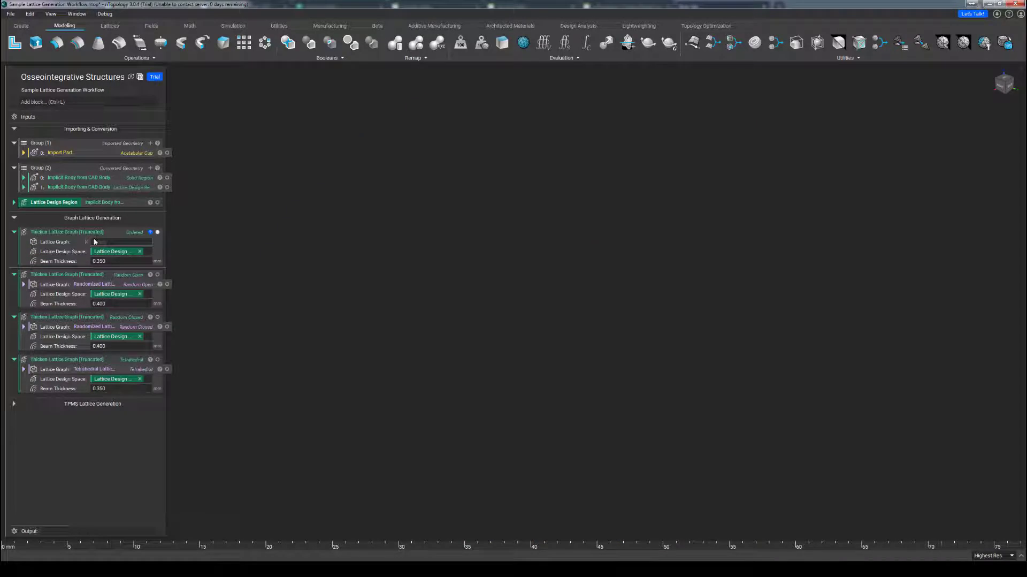
mouse_move(220, 251)
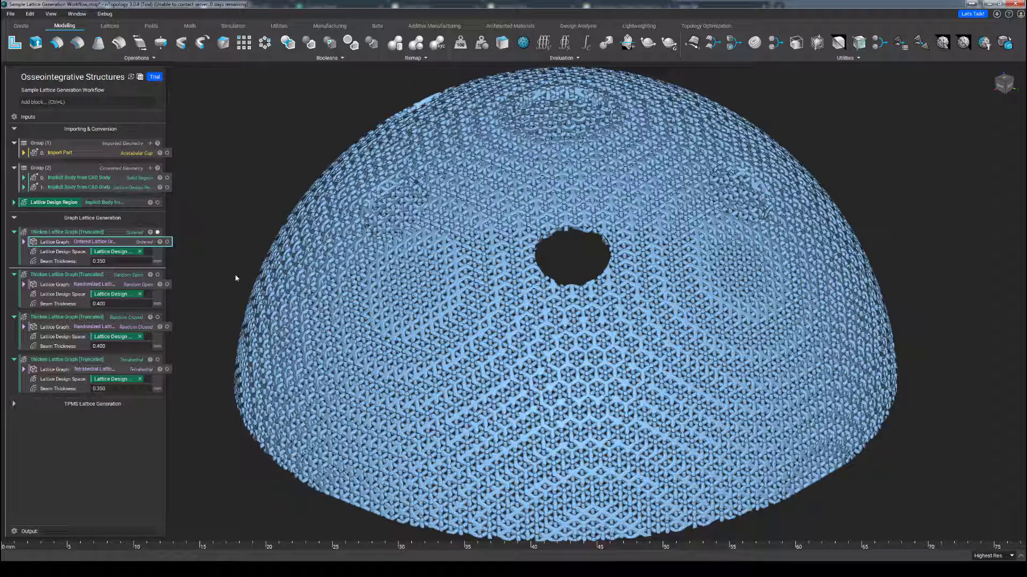
click(14, 403)
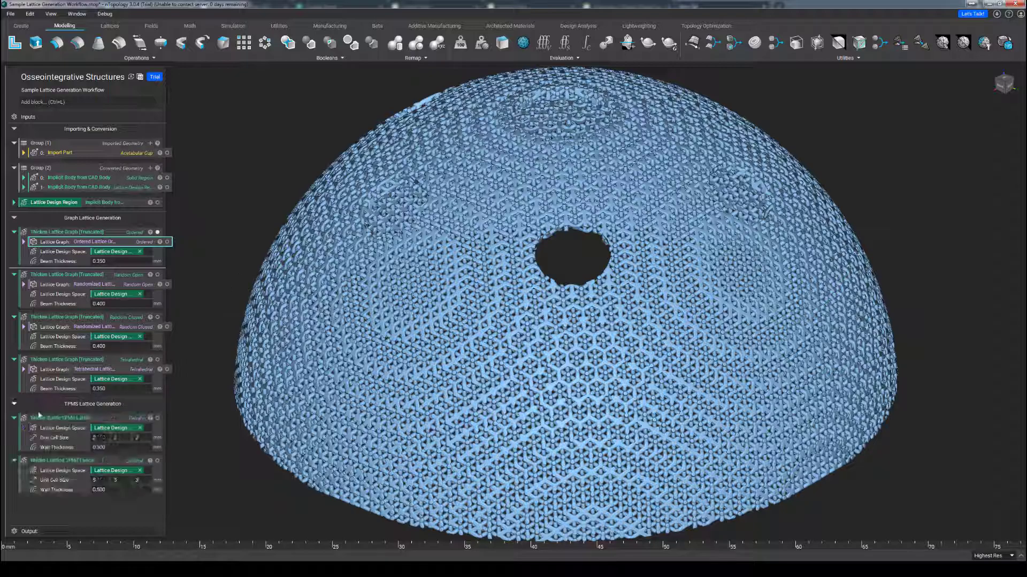
click(63, 417)
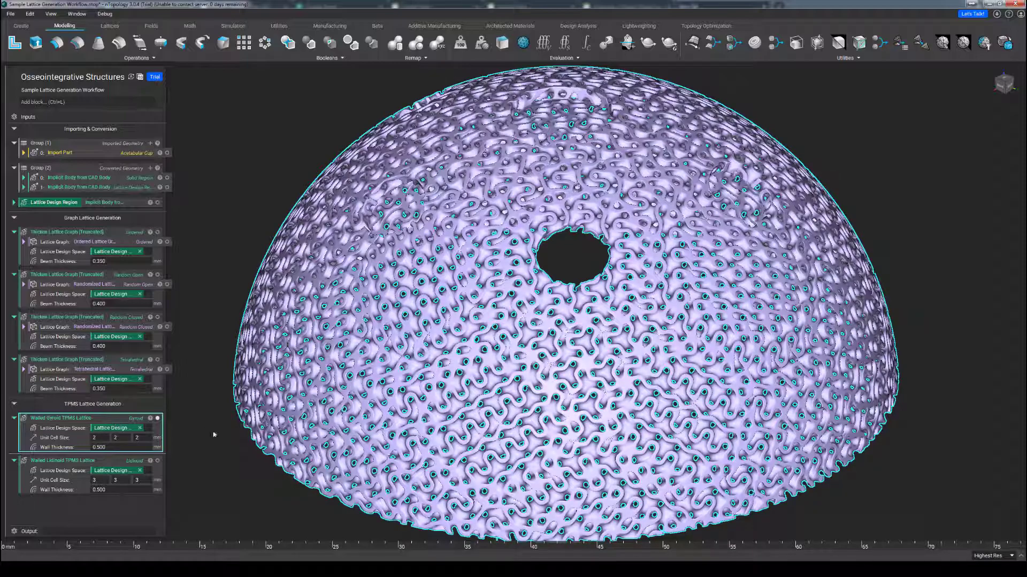